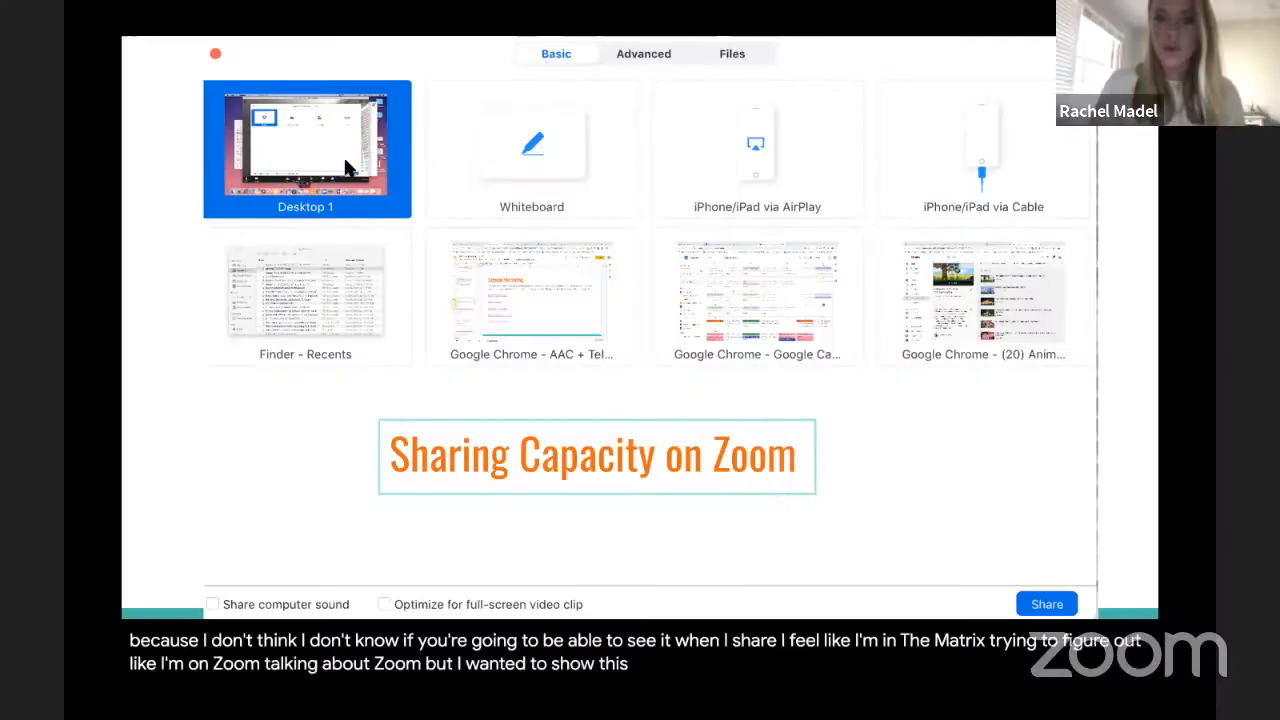
mouse_move(784, 172)
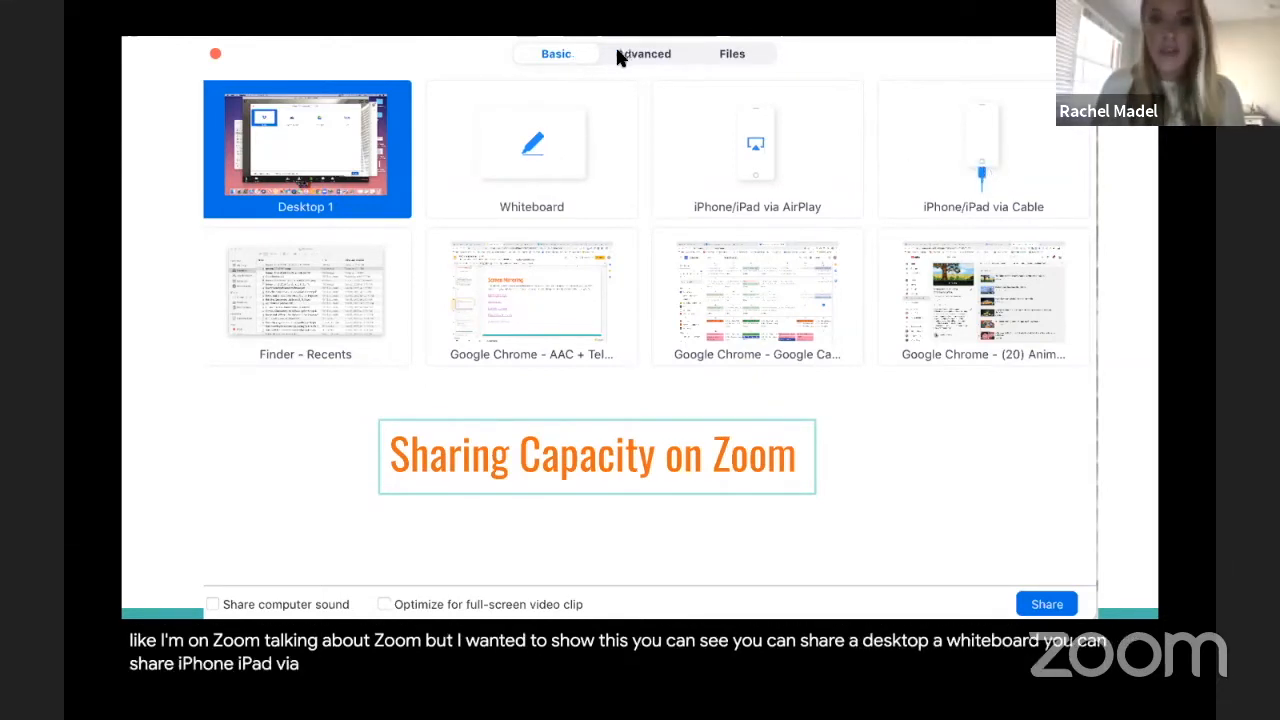
mouse_move(656, 56)
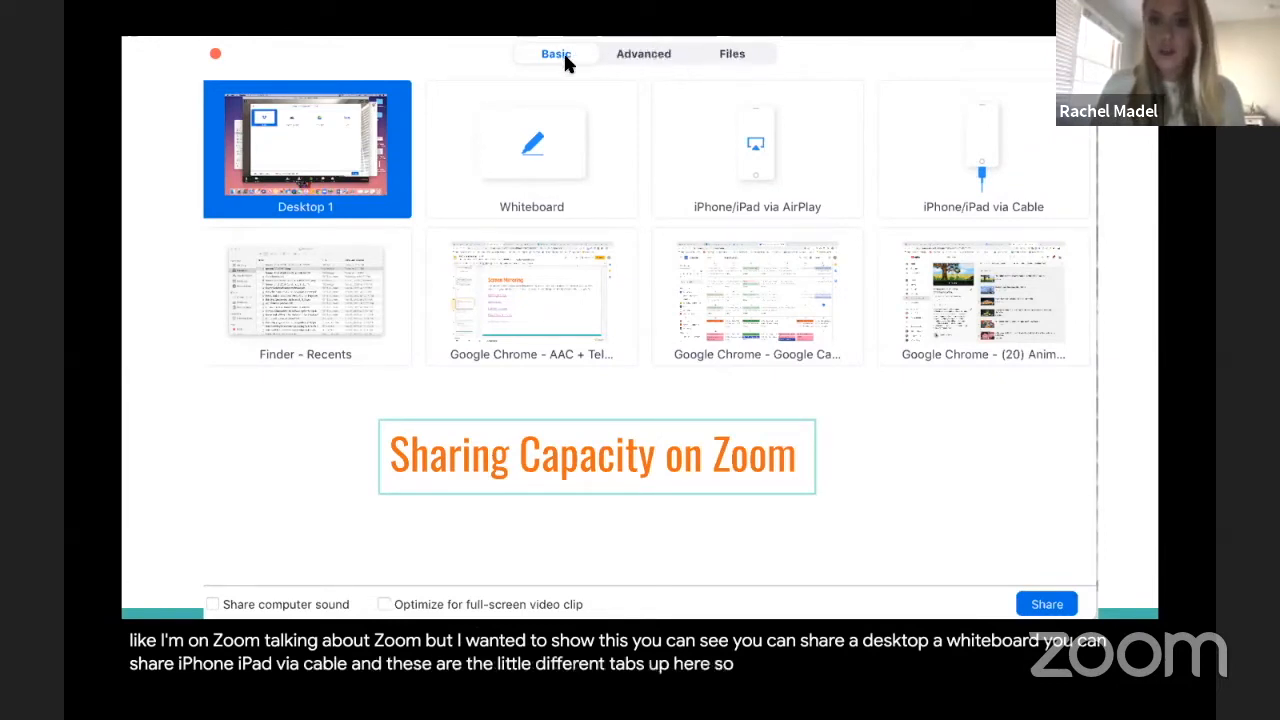
mouse_move(970, 224)
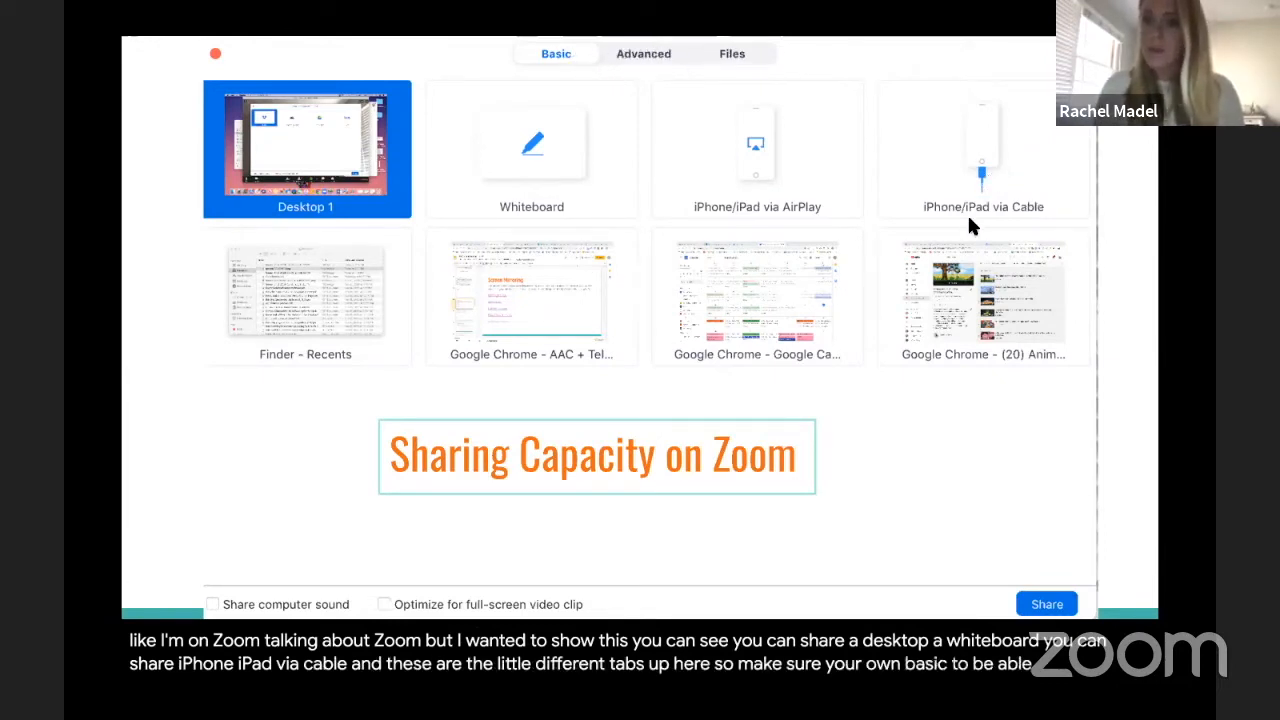
mouse_move(780, 338)
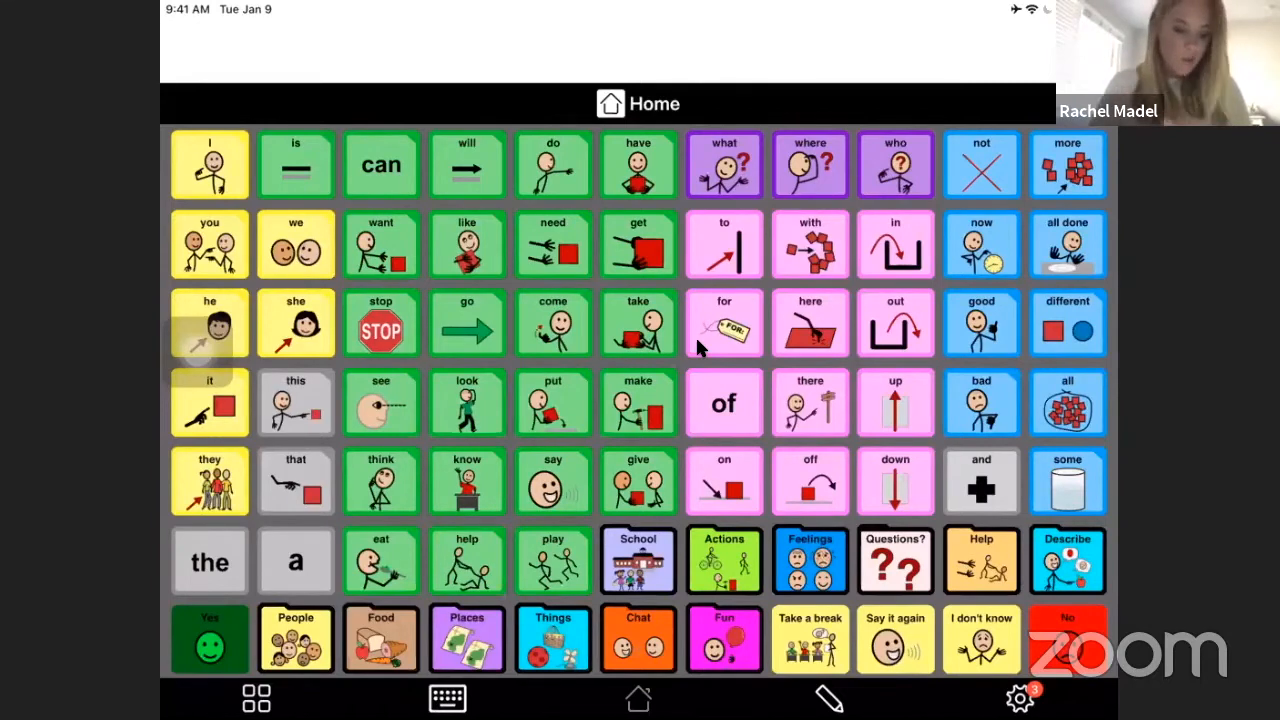
Build the message "go I go" from the go, I and go symbols on the Home grid
click(466, 322)
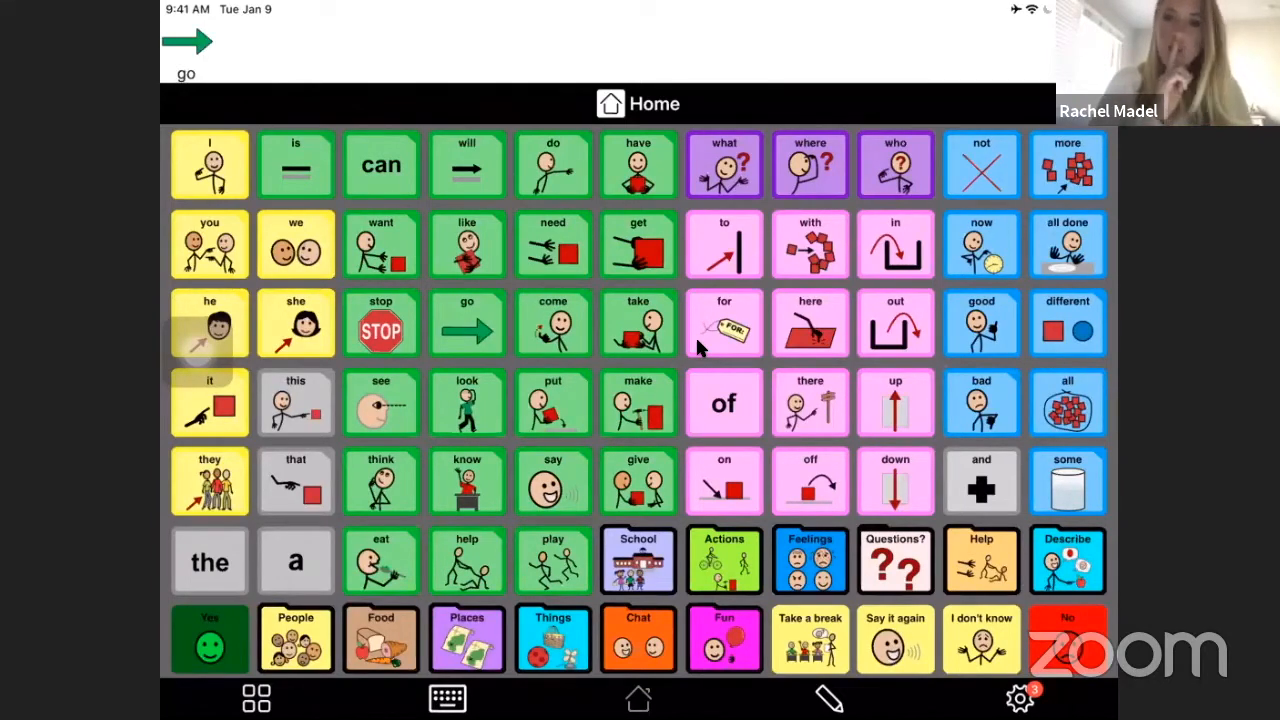
click(208, 164)
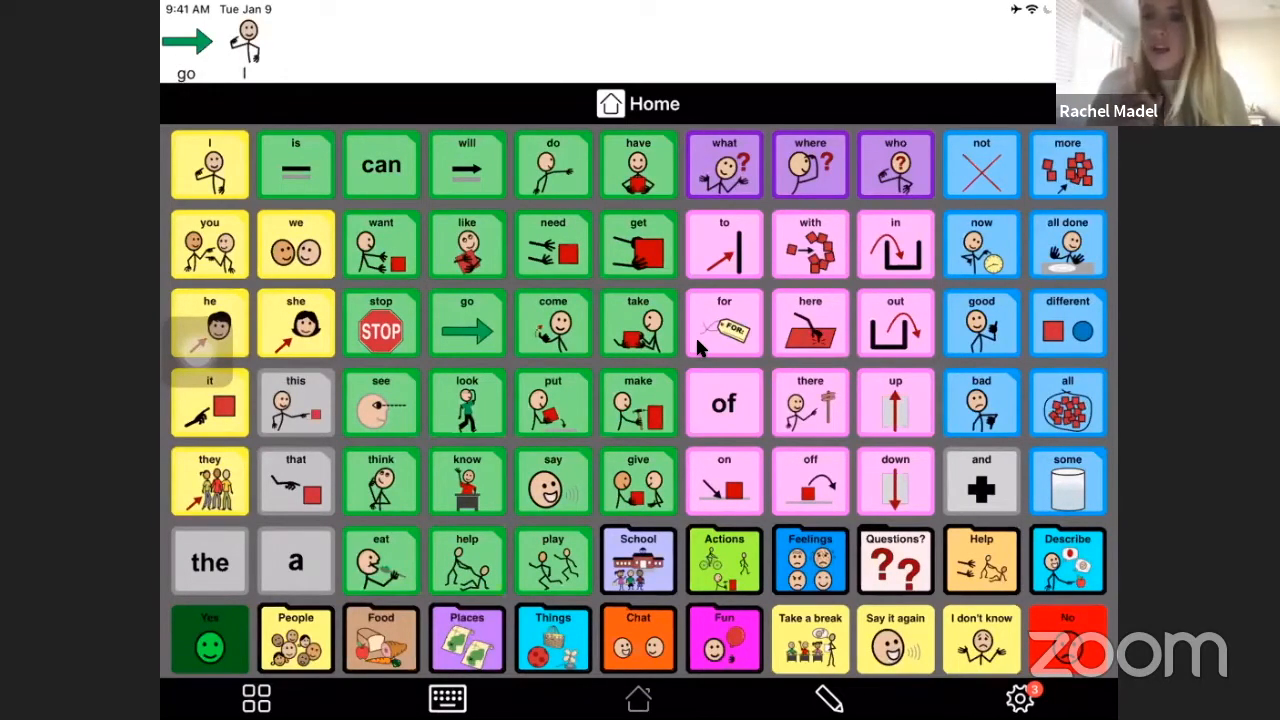
mouse_move(584, 200)
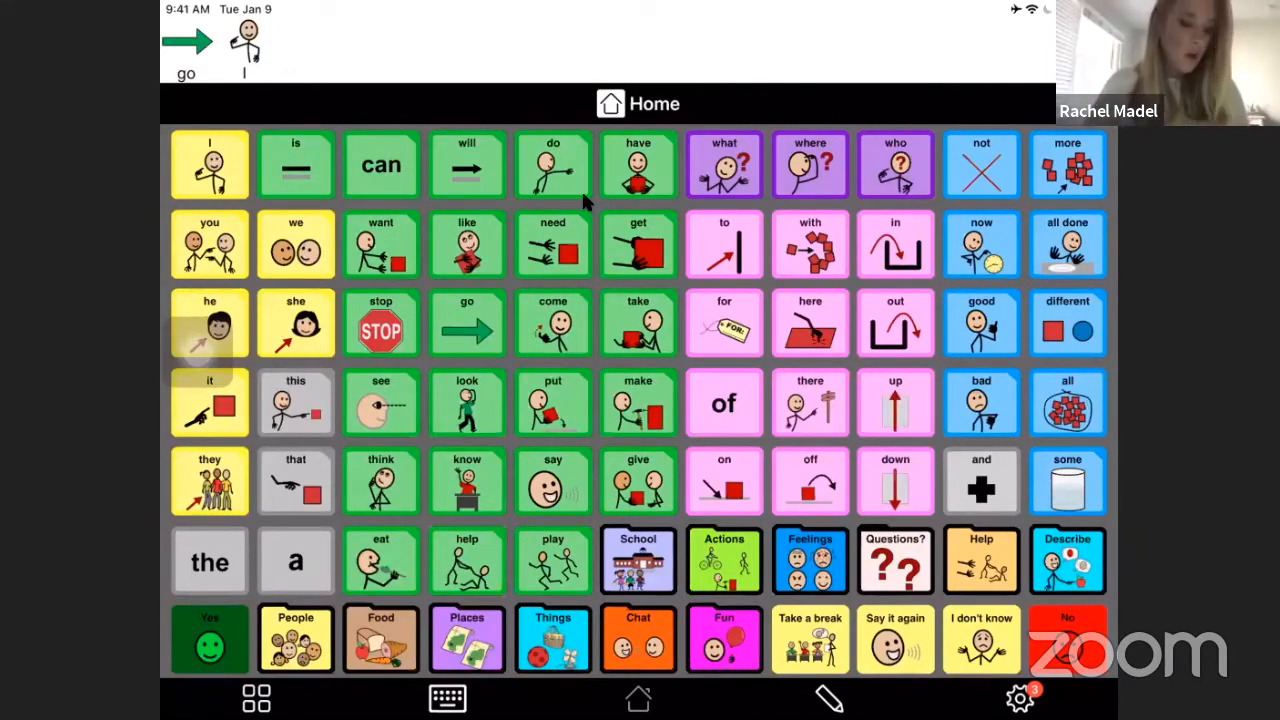
click(468, 322)
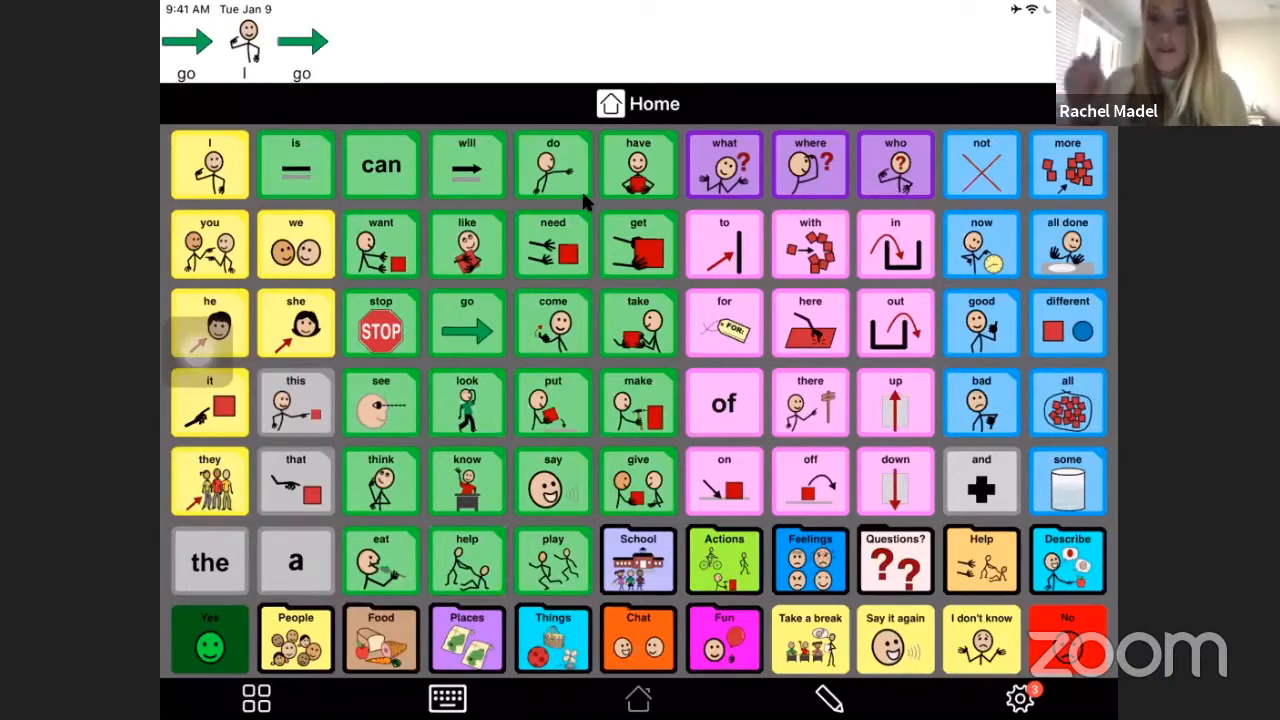
mouse_move(664, 70)
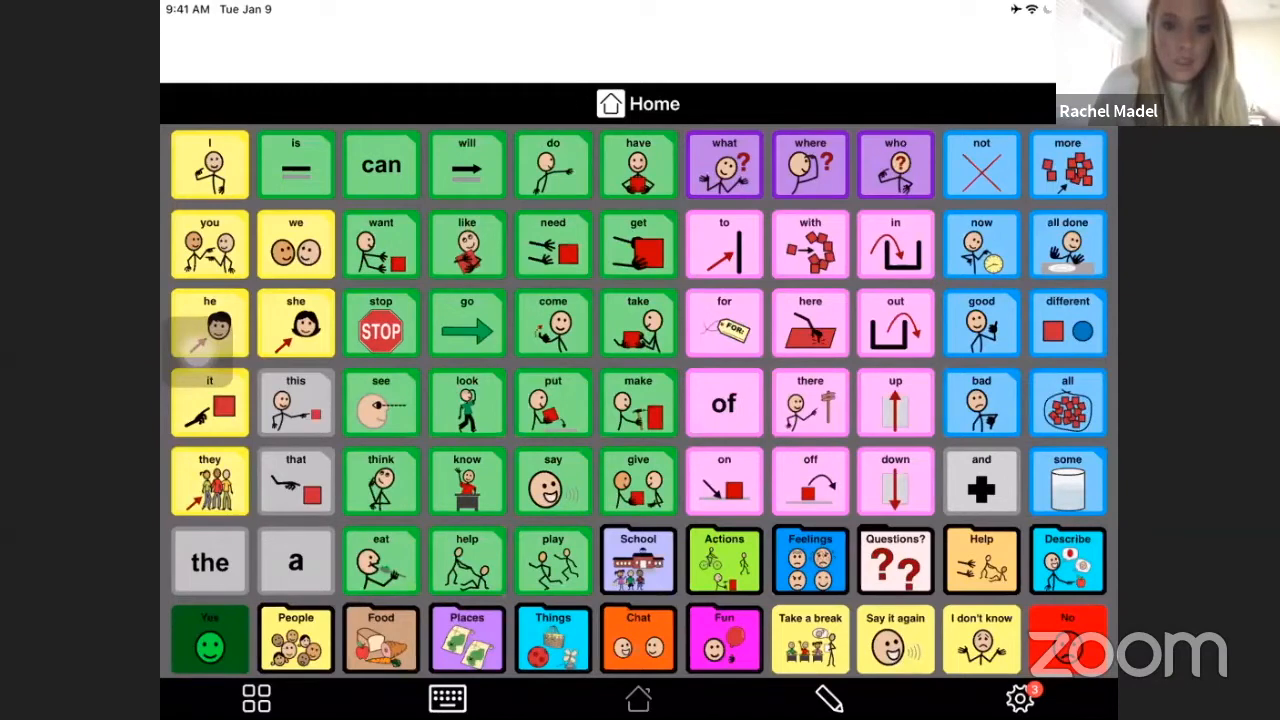
mouse_move(610, 196)
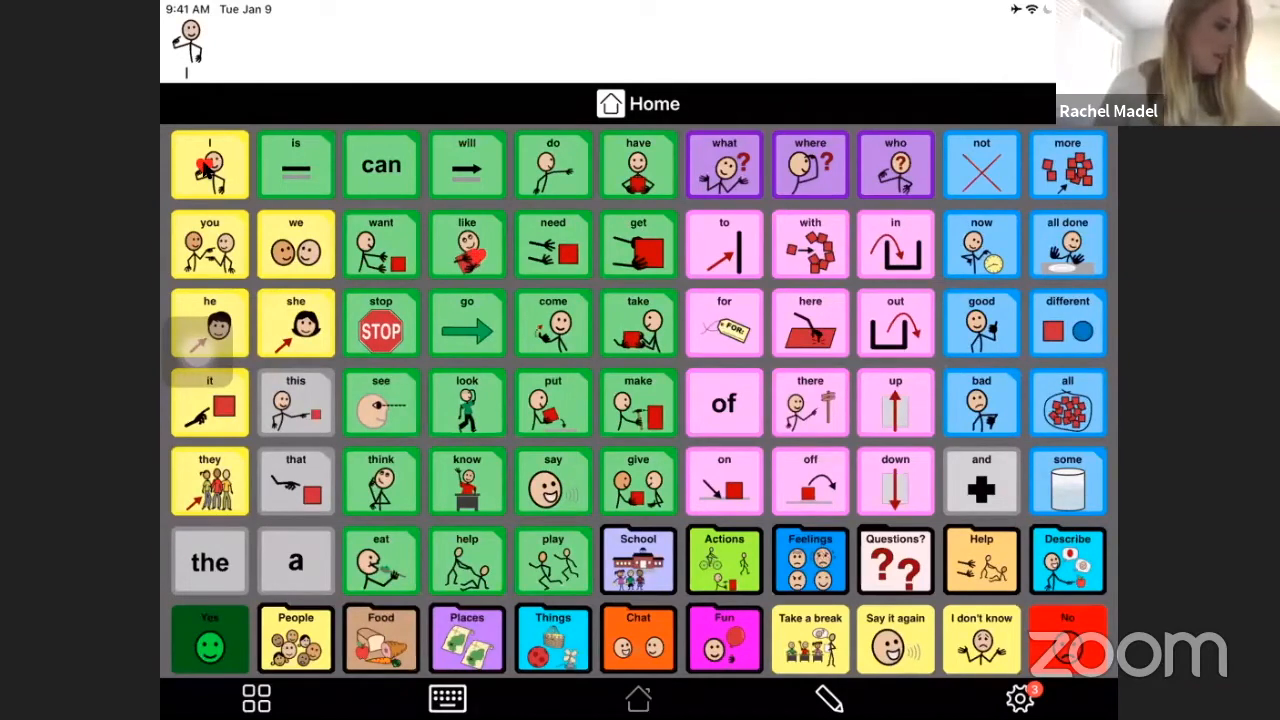
Add the like symbol so the message bar reads "I like"
click(468, 244)
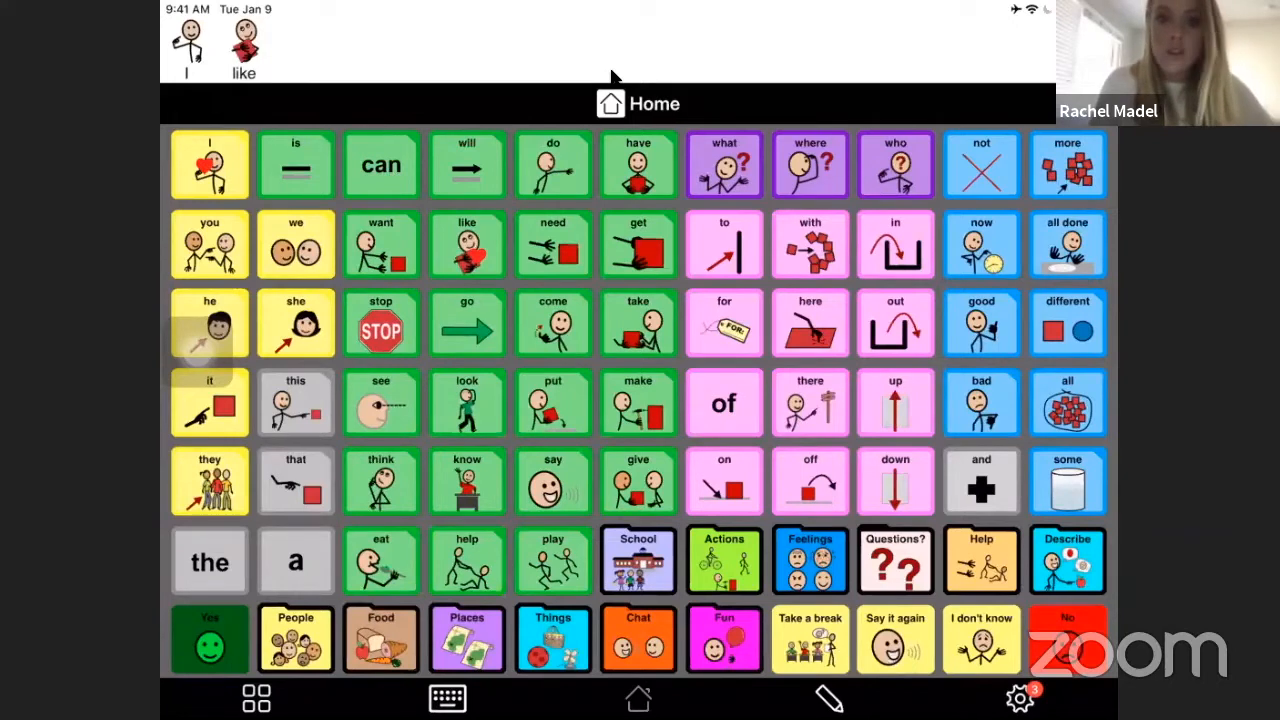
mouse_move(920, 156)
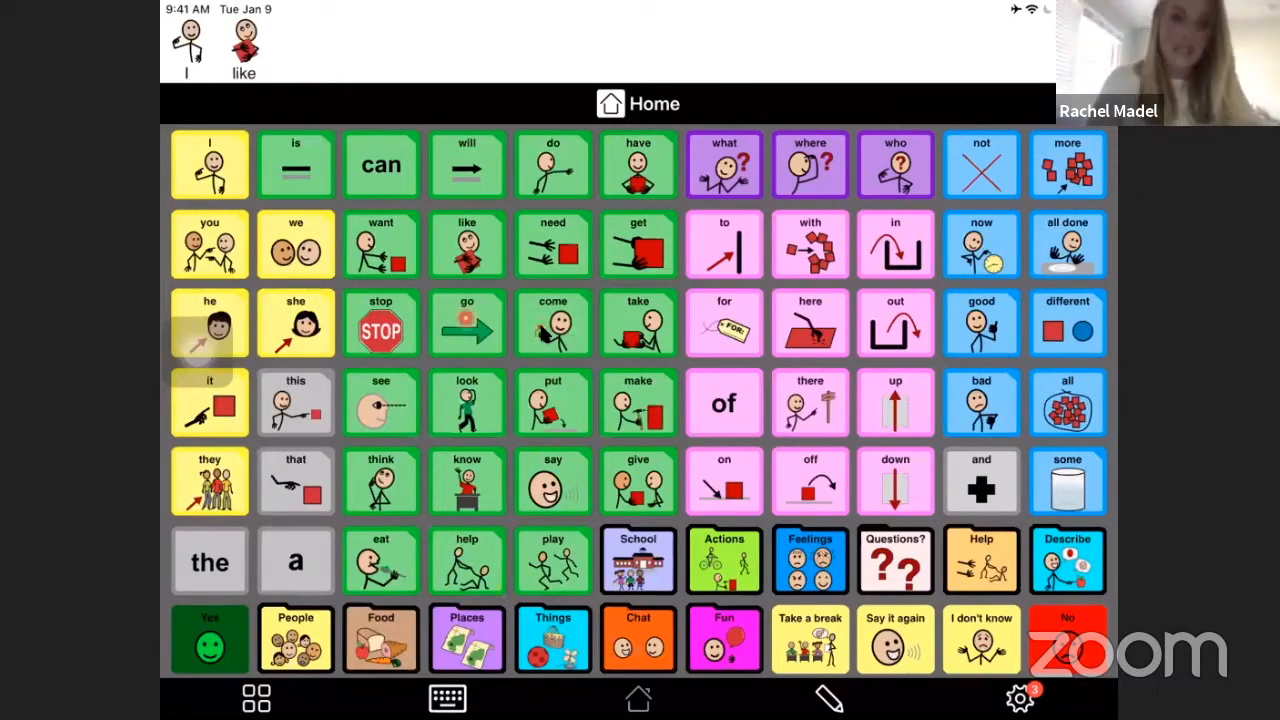
Append go to make "I like go", then tap I on the Home grid
click(466, 322)
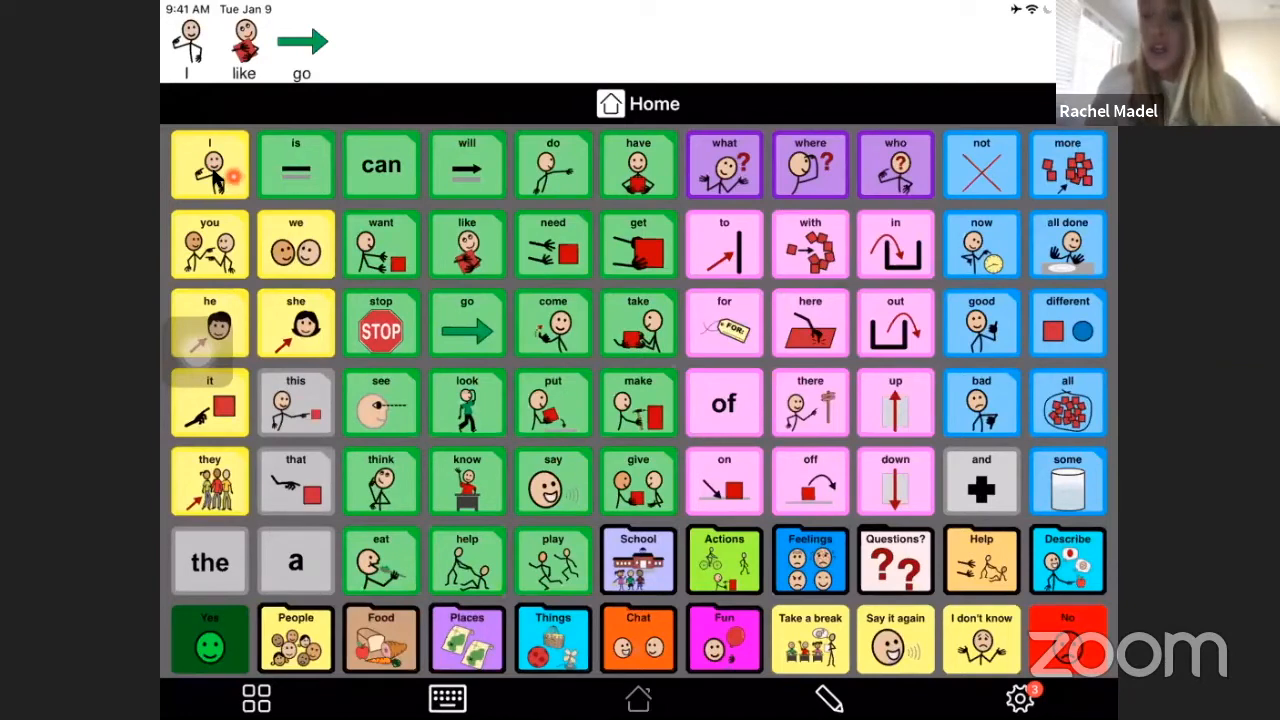
click(208, 164)
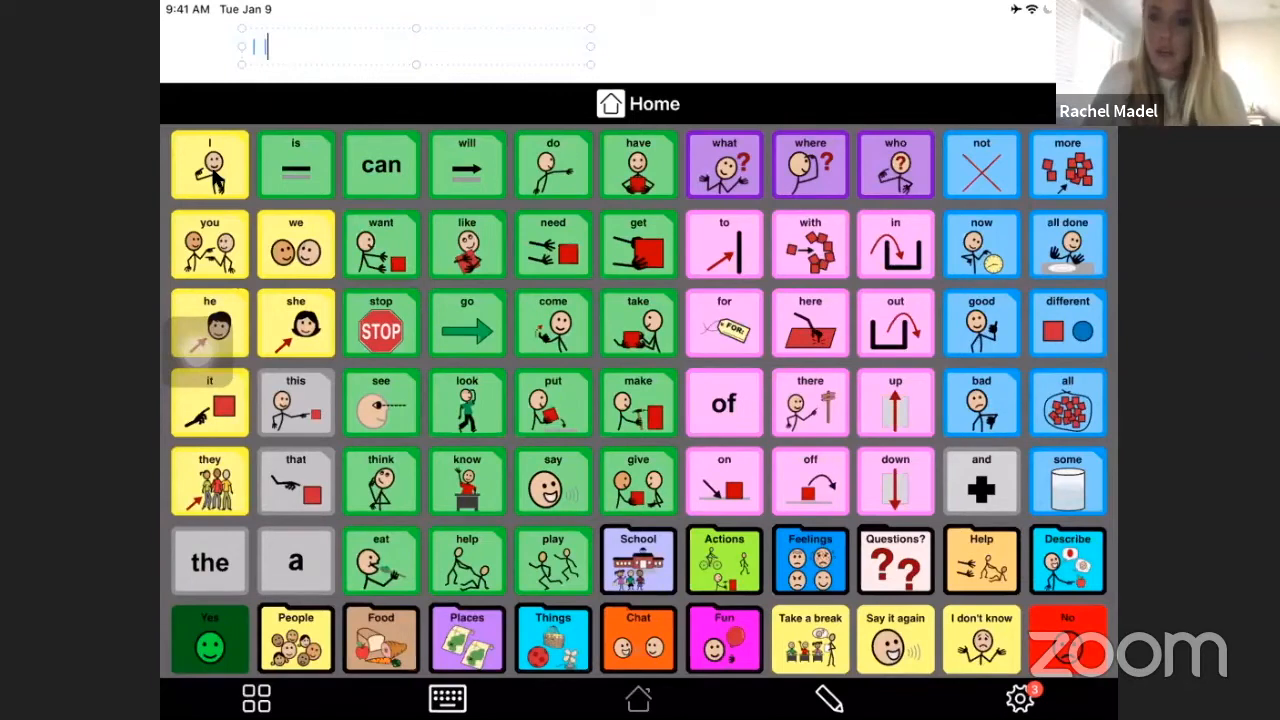
Write the text annotation "I like telepractice." across the top of the shared screen
click(466, 244)
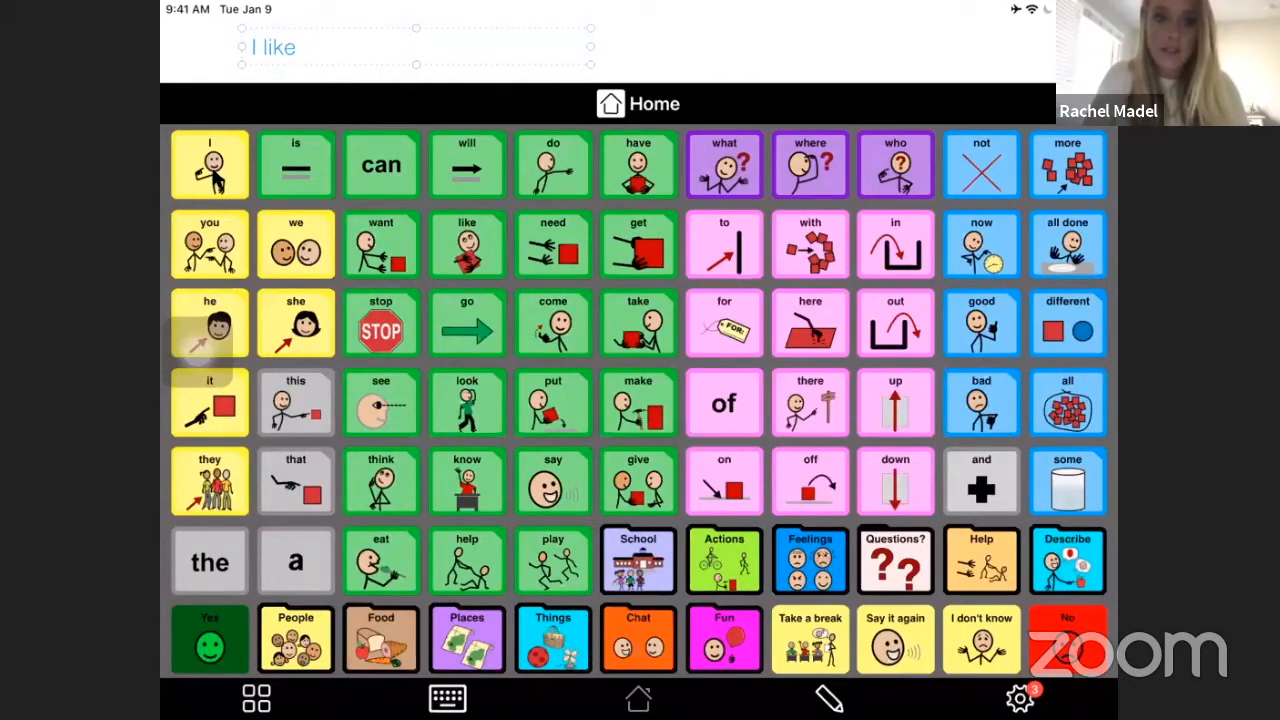
text(telepract)
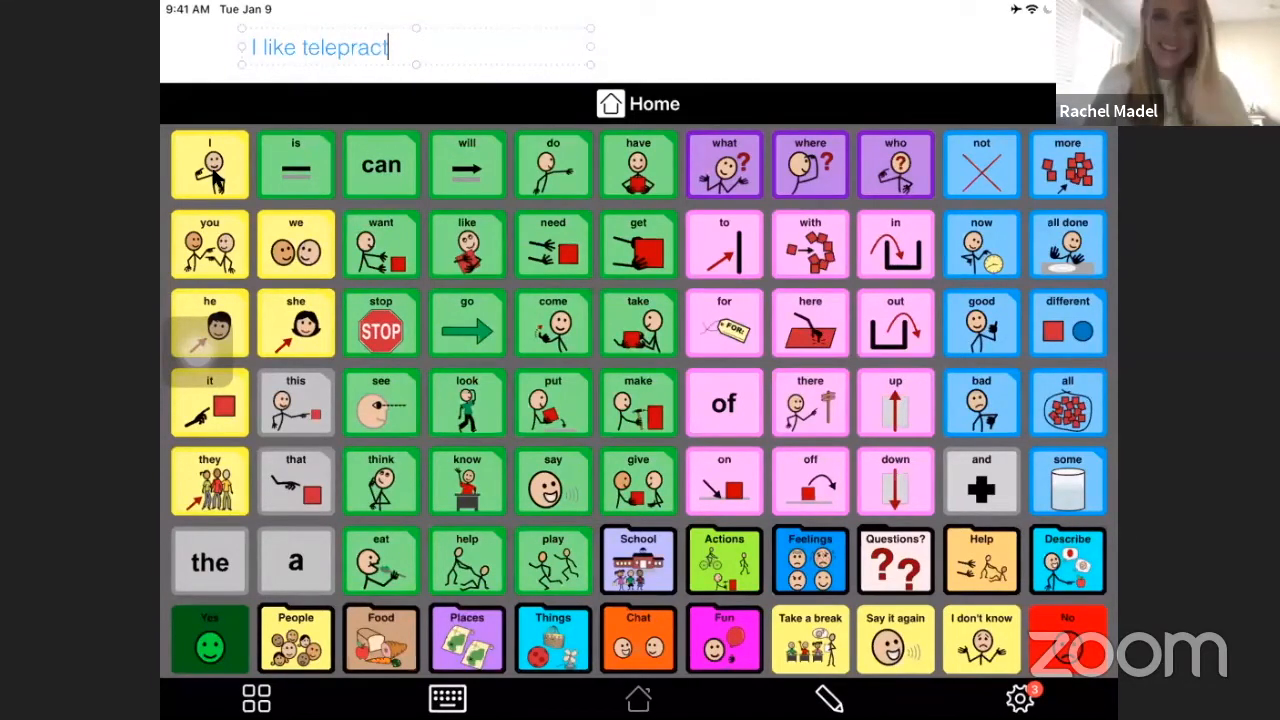
text(ice.)
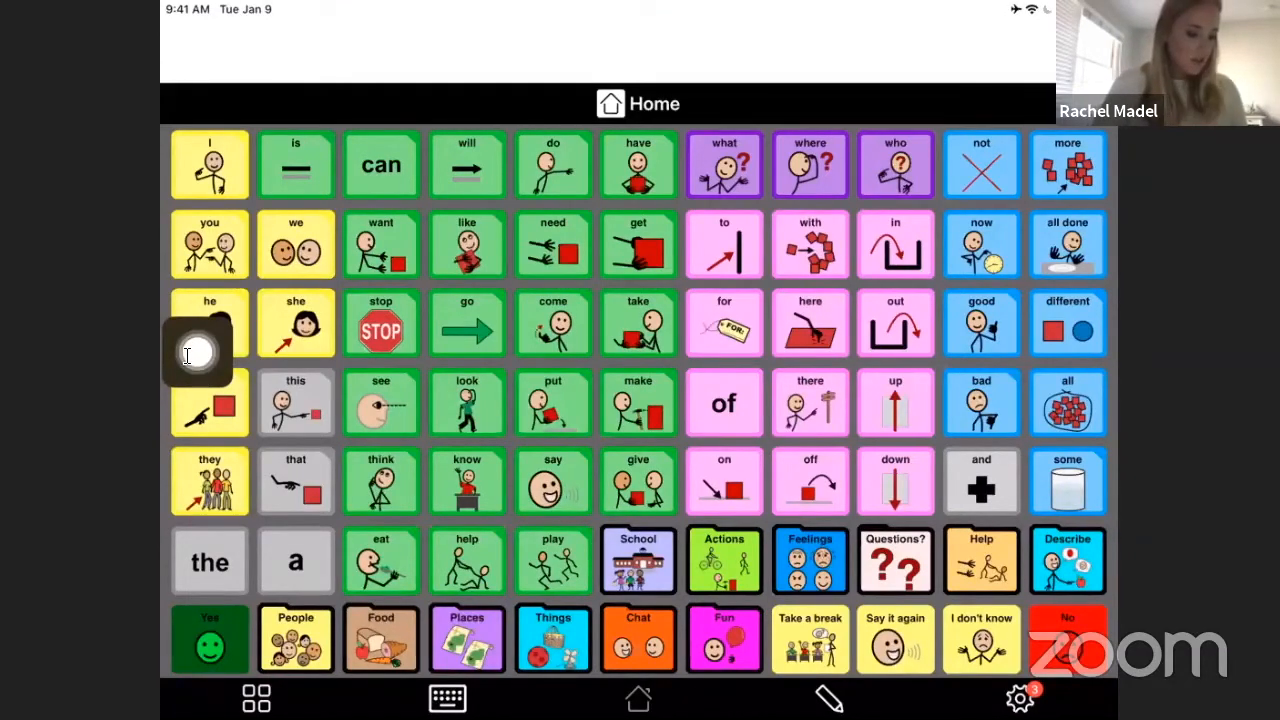
Spotlight and tap go, go and I to build the message "go go I" for modeling
click(208, 324)
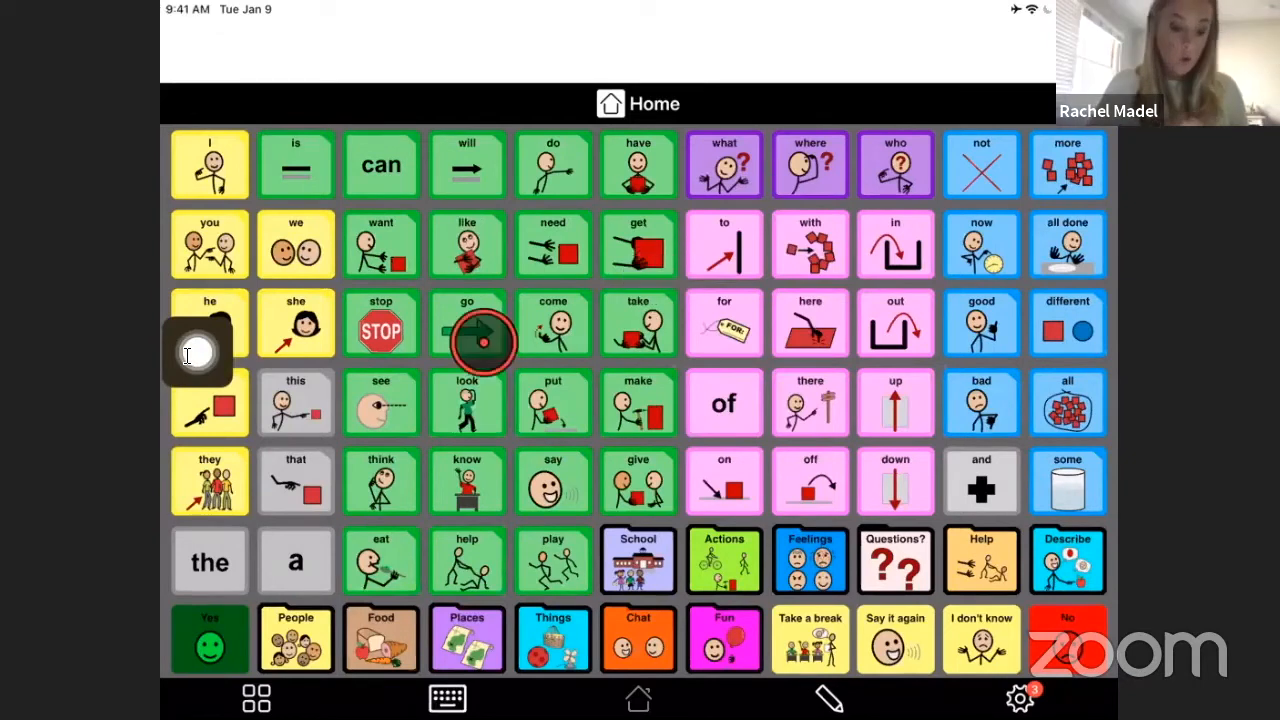
click(468, 324)
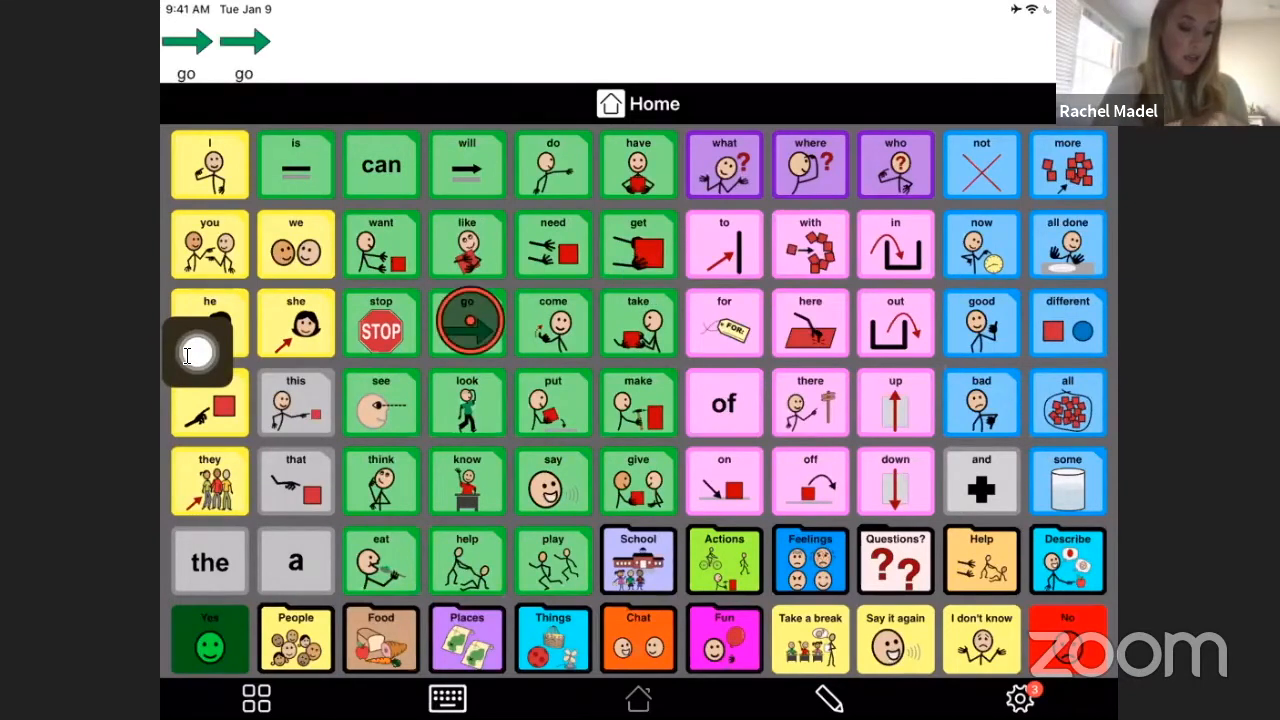
click(208, 164)
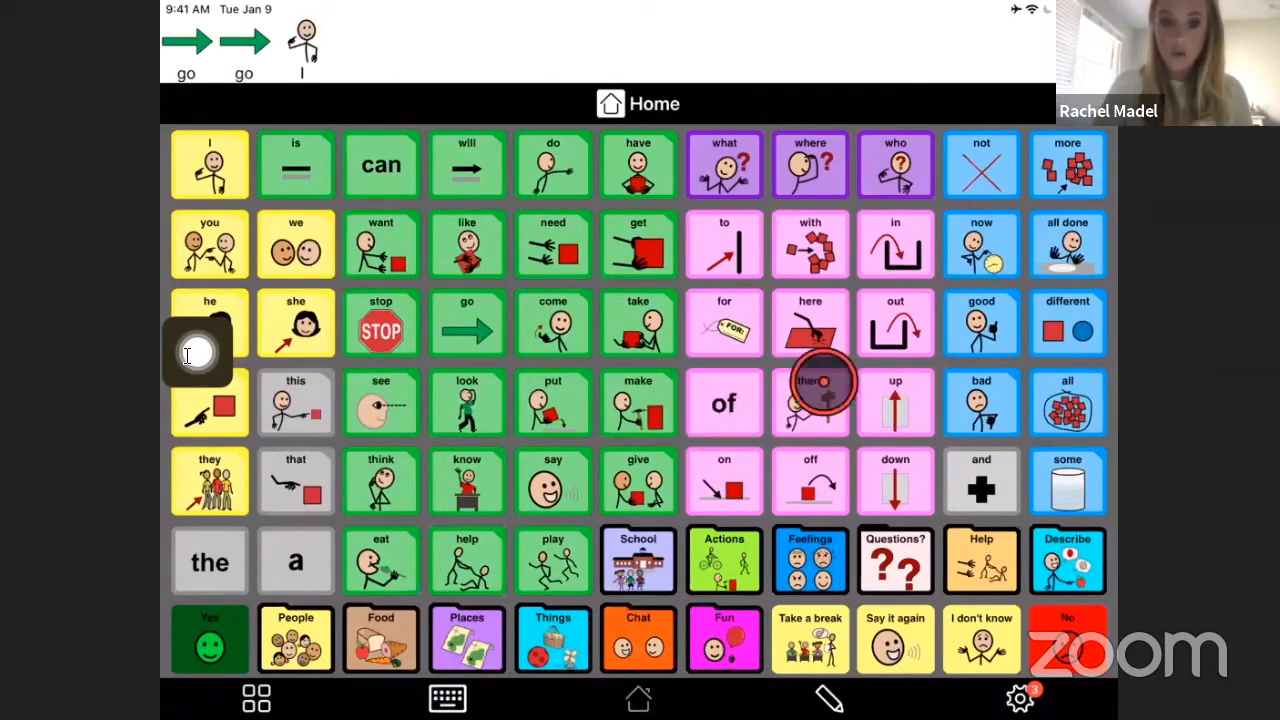
click(380, 322)
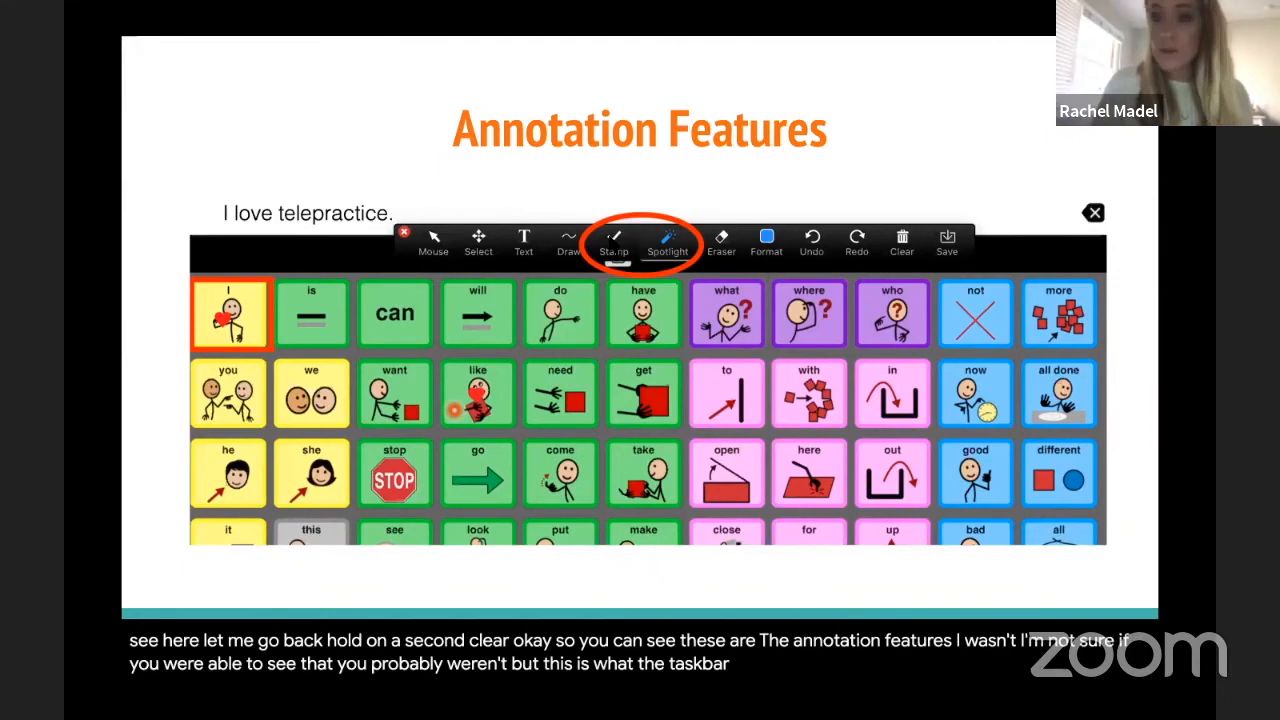
Switch the share from the iPad to the Annotation Features slide showing Stamp and Spotlight
click(612, 240)
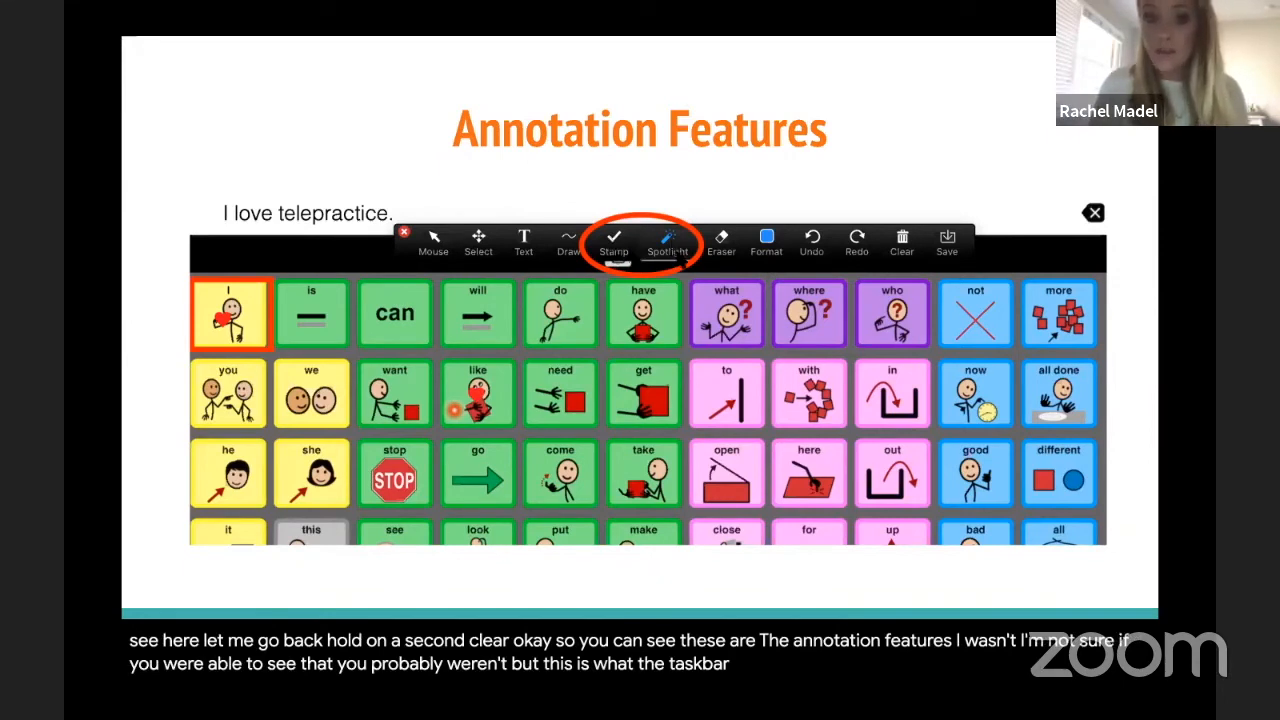